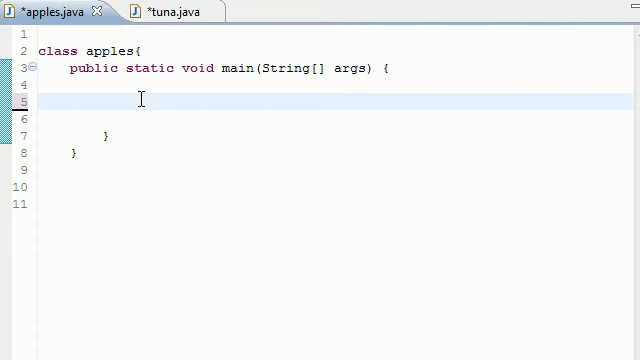
Step: Switch from the apples.java editor to the tuna.java file
left_click(156, 10)
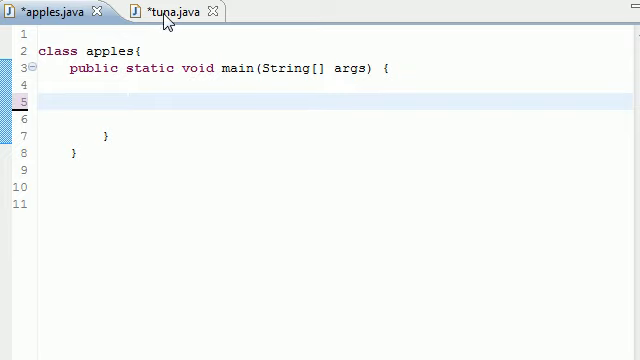
left_click(156, 12)
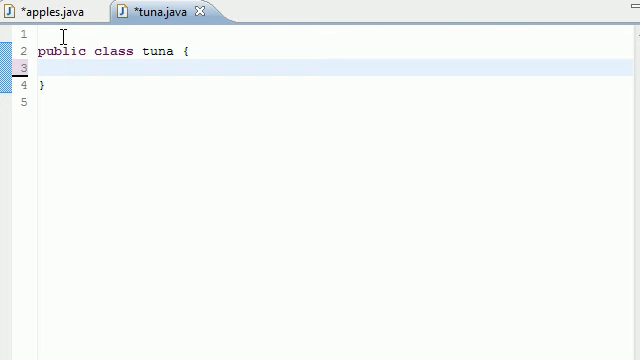
Step: Add a public void simpleMessage(String name) method with an empty body to class tuna
type("public")
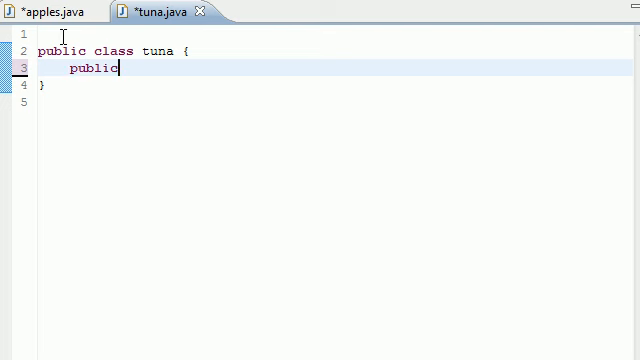
type("void si")
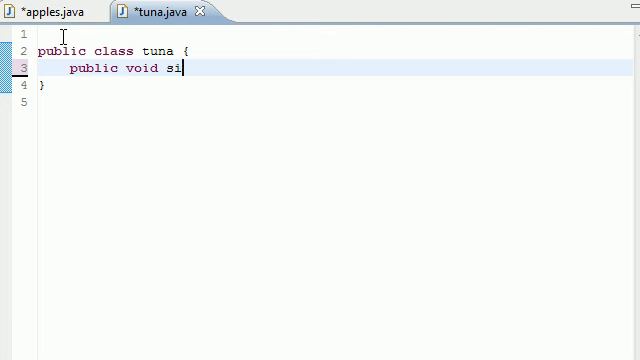
type("mpleMessage")
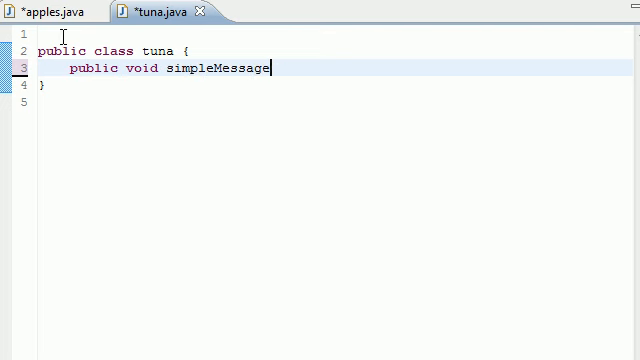
type("()")
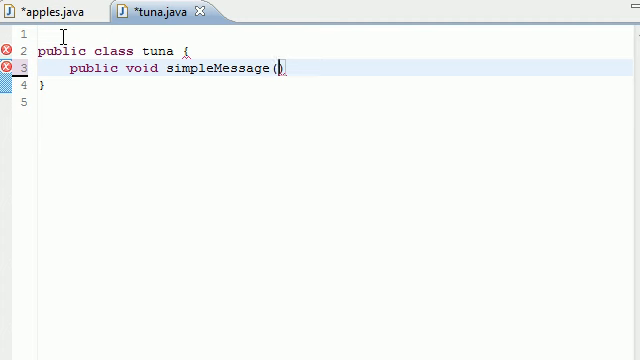
type("String n")
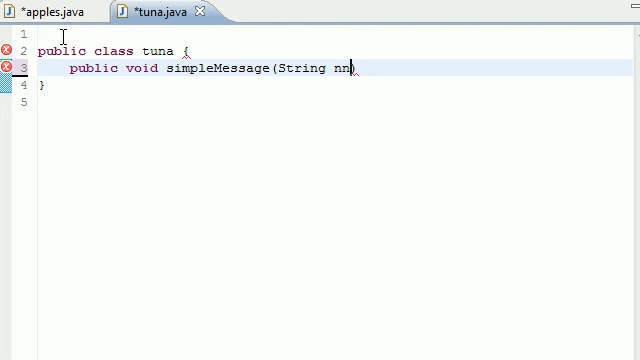
type("name")
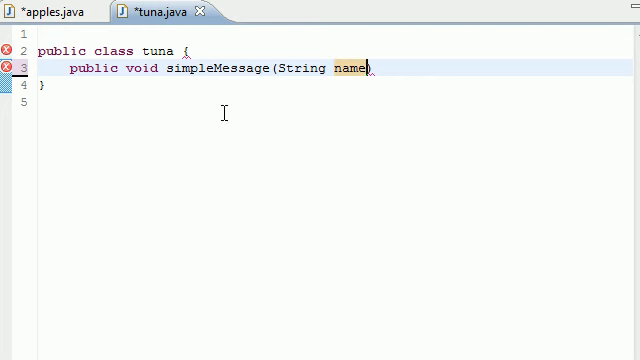
left_click_drag(284, 68, 368, 68)
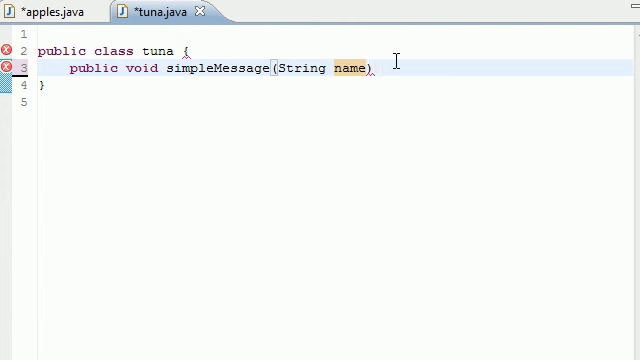
type("{}")
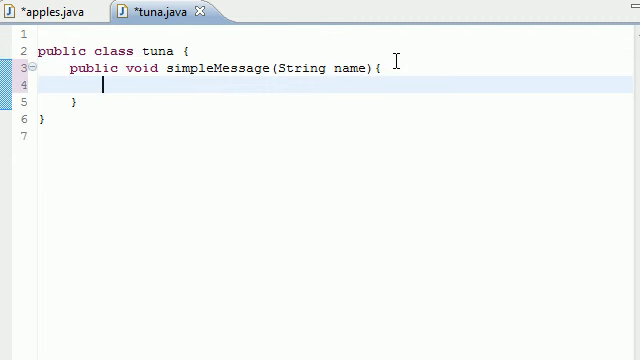
Step: Make simpleMessage print "Hello " + name, then return to apples.java
type("Sys")
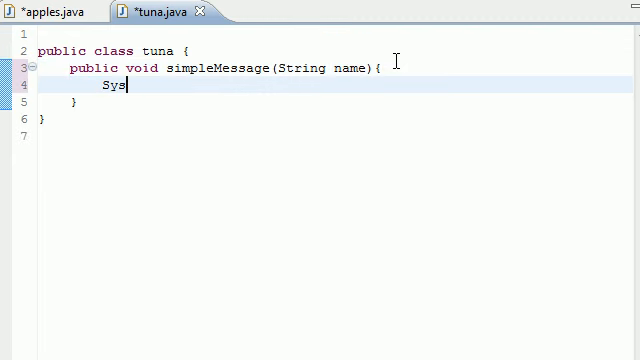
type("tem.out.println();")
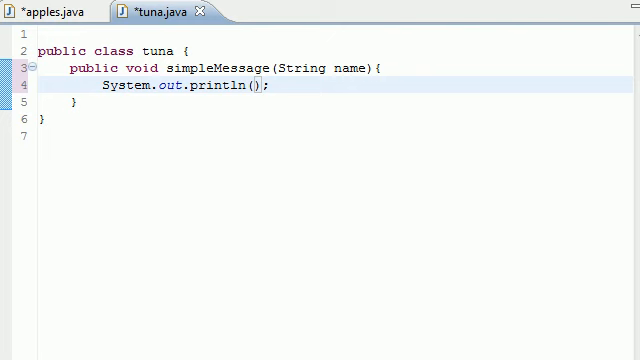
type("\"Hello \"")
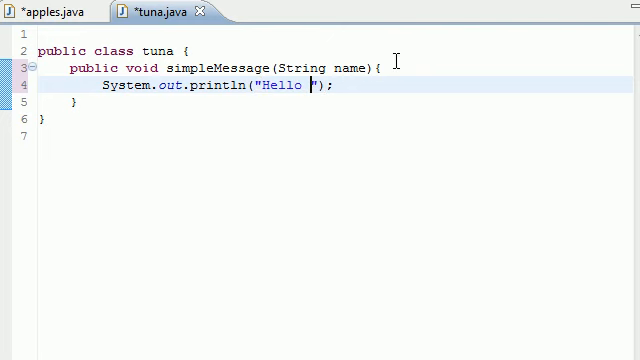
type("+ name")
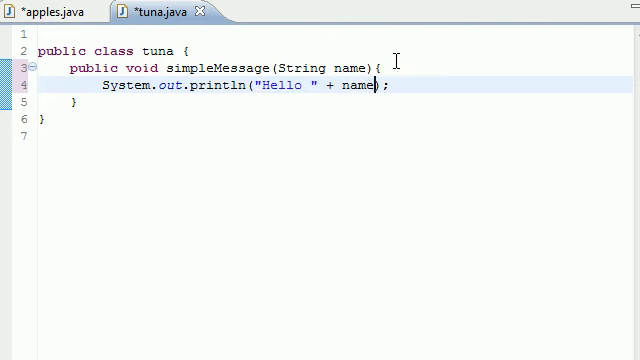
double_click(348, 68)
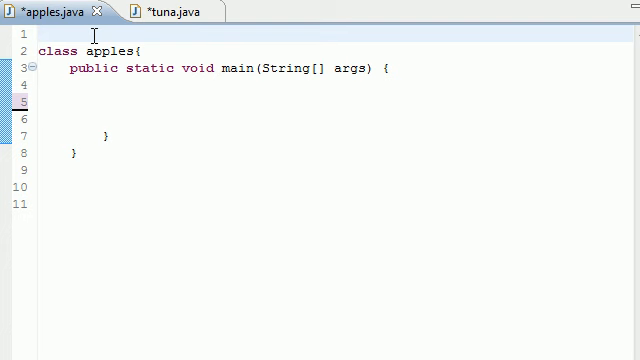
Step: Add import java.util.Scanner; at the top of apples.java via content assist
type("imp")
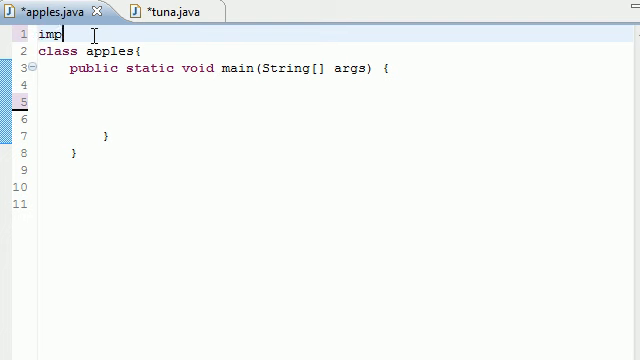
type("ort ja")
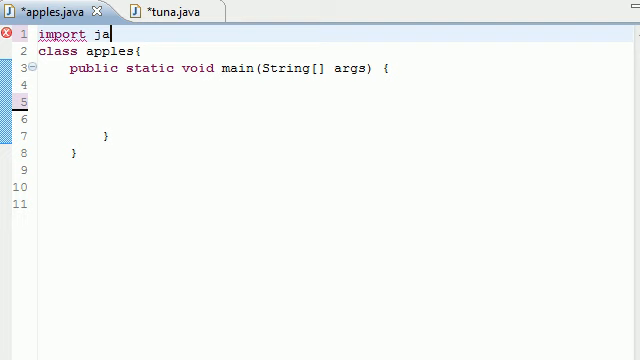
type("va.ut")
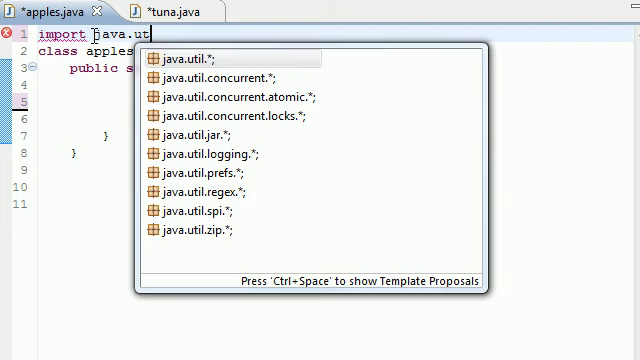
type(".Scanner;")
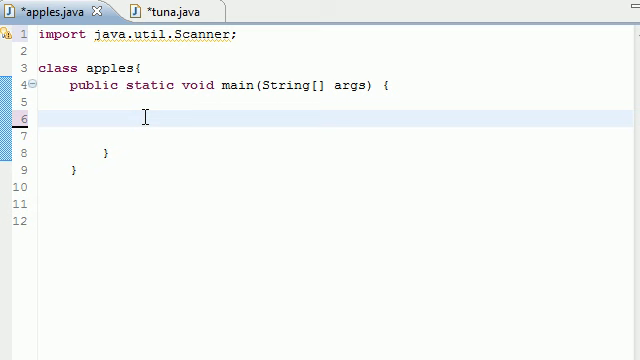
Step: Declare Scanner input = new Scanner(System.in); inside main
type("Sc")
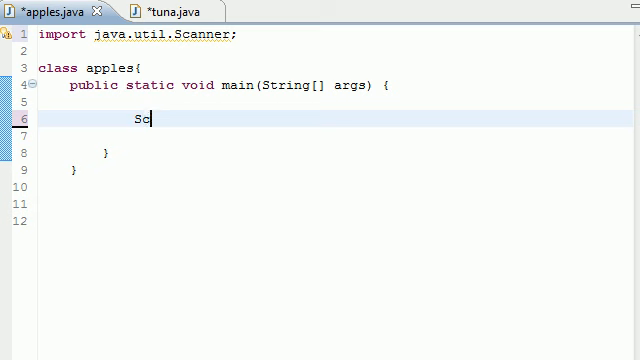
type("anner input")
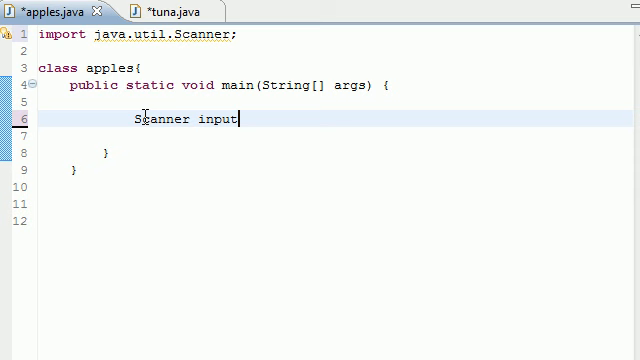
type("= new")
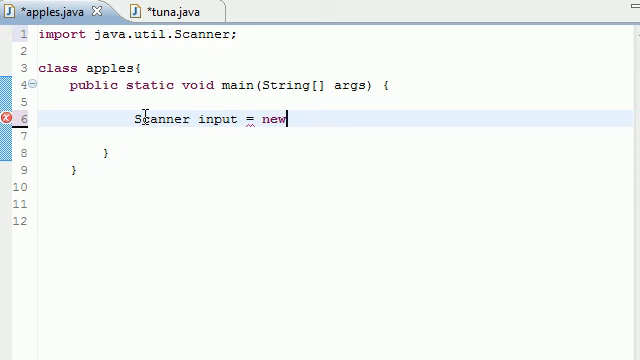
type("Scanner")
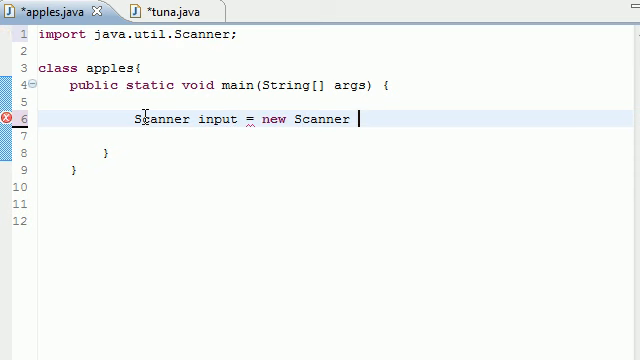
type("()")
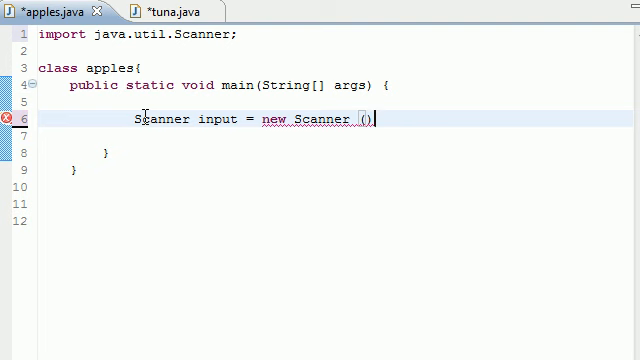
key("BackSpace")
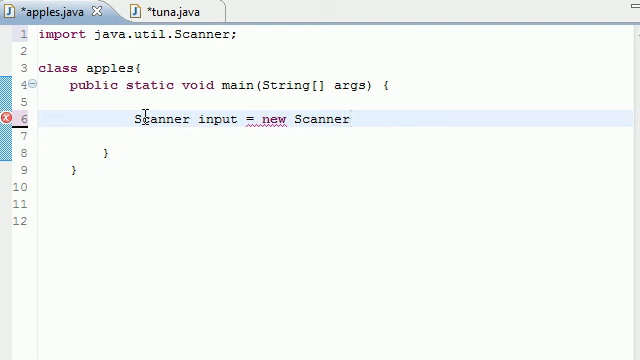
type("(System)")
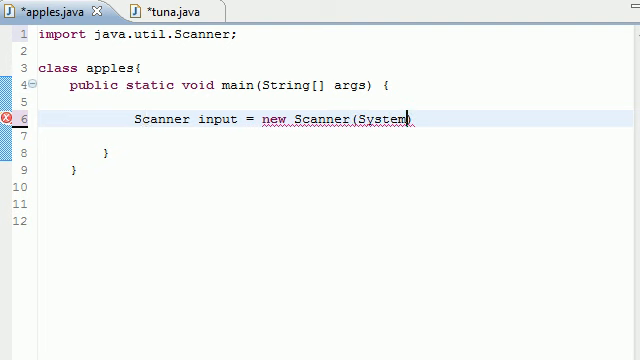
type(".in")
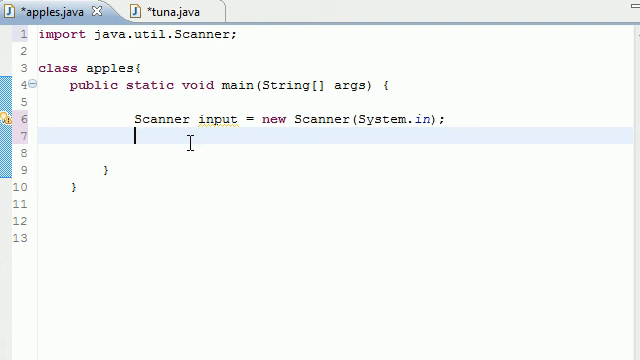
Step: Create tuna tunaObject = new tuna(); and begin a System.out statement
type("tuna")
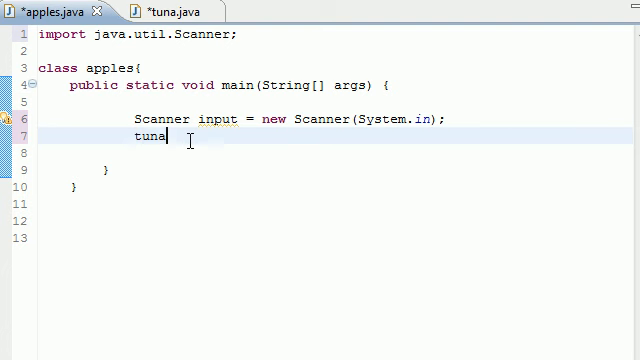
type("tunaOb")
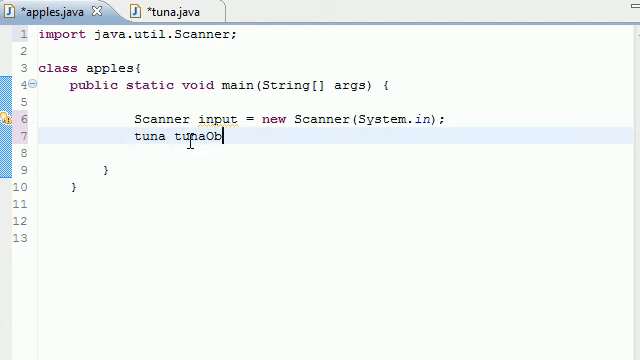
type("ject =")
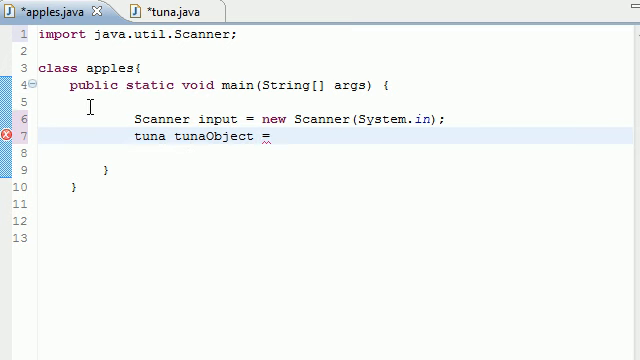
type("new tuna")
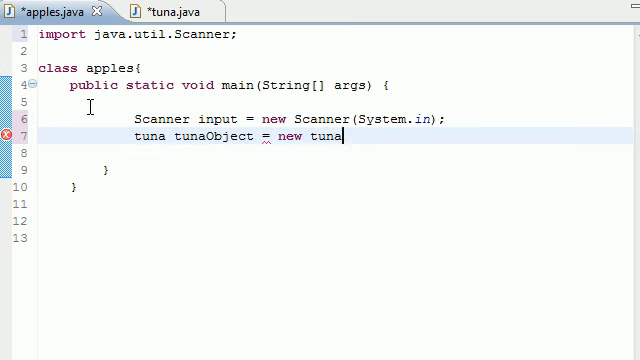
type("();")
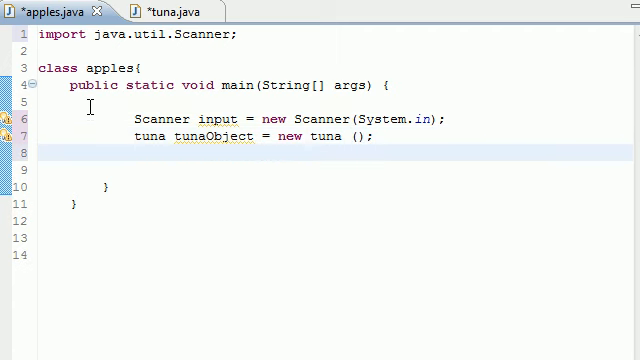
type("System.out.")
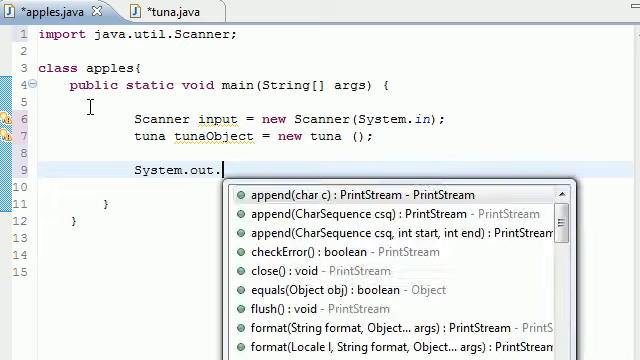
Step: Print "Enter your name here: " with println and begin a String declaration
type("println(\"Enter your name here: \");")
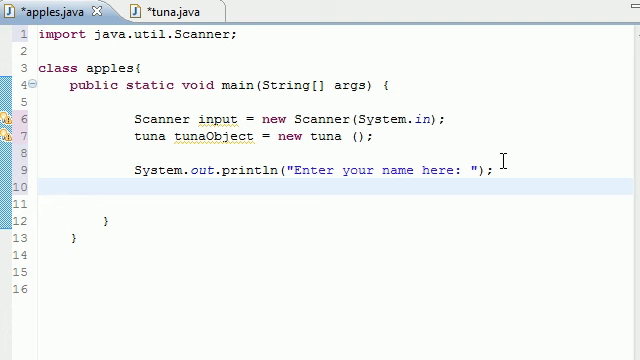
type("String n")
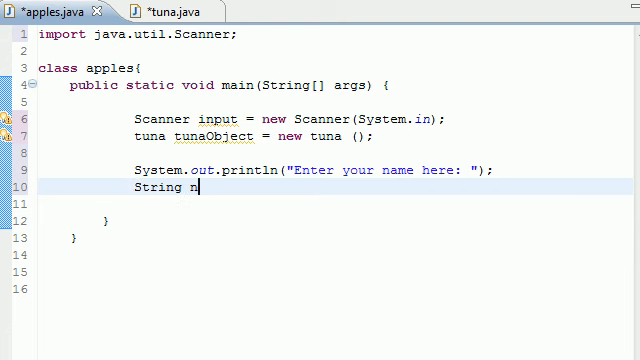
Step: Store input.nextLine() in String name and begin the tunaObject call
type("ame =")
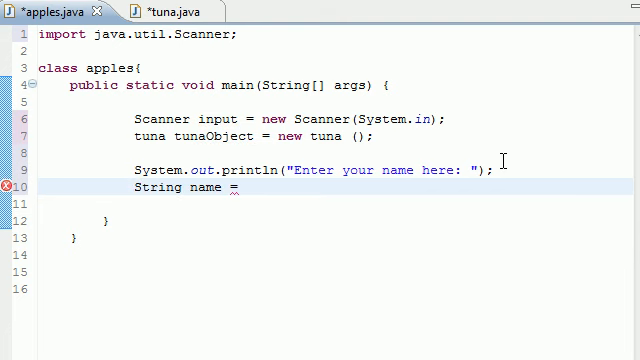
type("input")
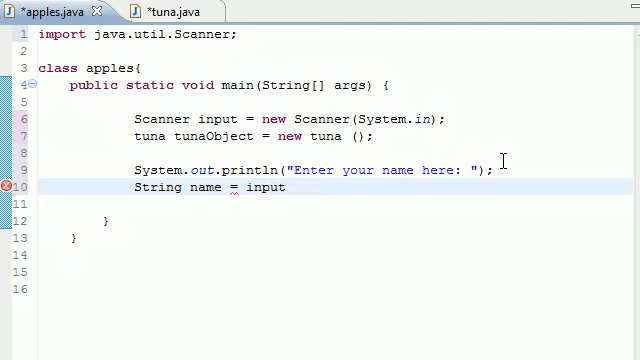
type(".nextl")
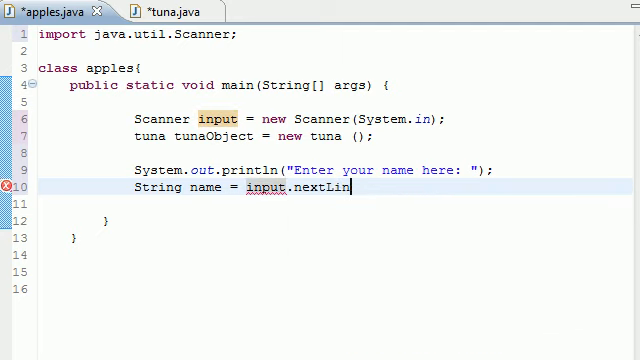
type("e();")
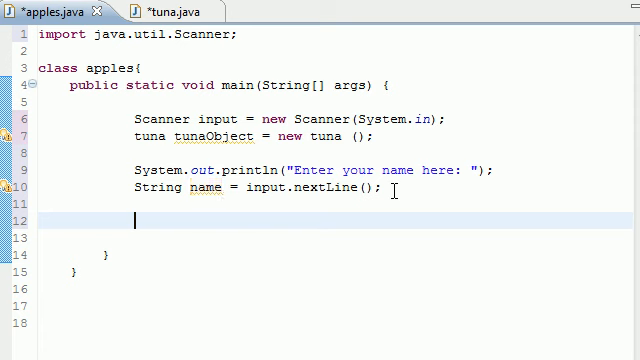
type("tunaObje")
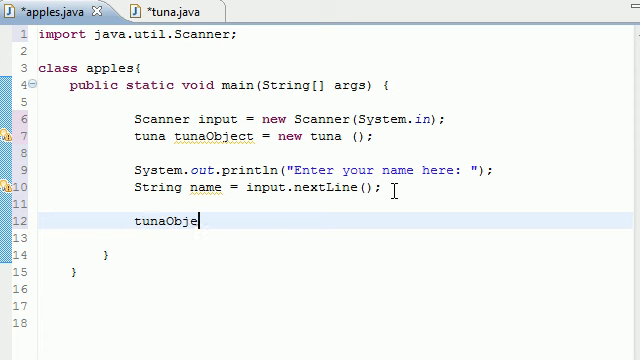
Step: Complete tunaObject.simpleMessage(name); and run the apples program
type("ct.")
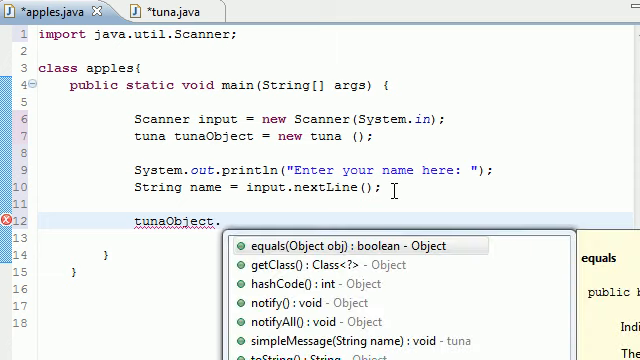
type("simpleMessage(name);")
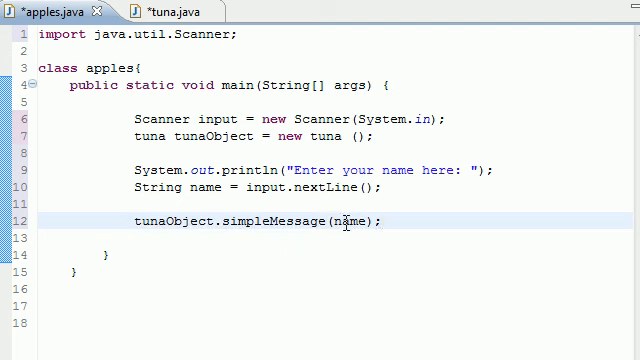
double_click(348, 220)
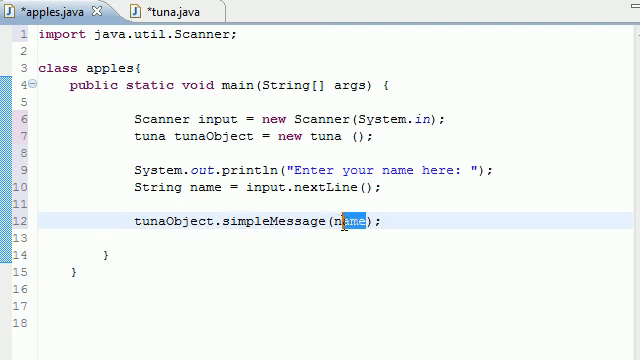
key("Delete")
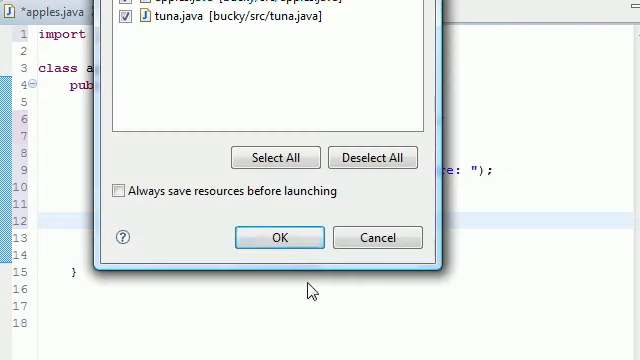
Step: Save both classes, launch the program, and enter bucky at the console prompt
left_click(278, 236)
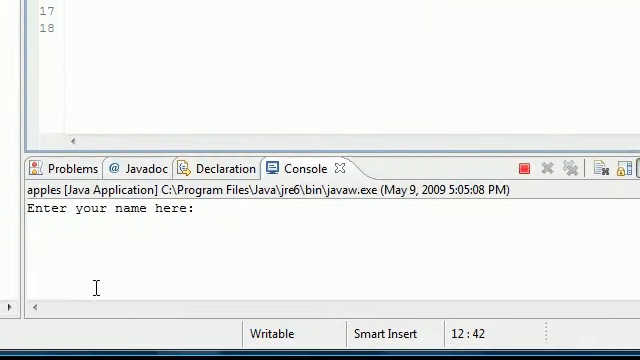
type("bucky")
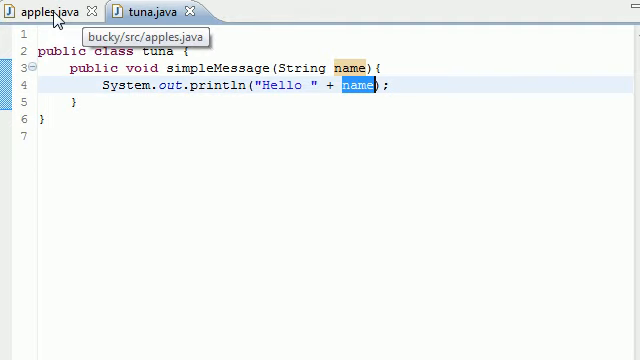
Step: Return to the apples.java source and highlight the name variable passed to simpleMessage
left_click(40, 10)
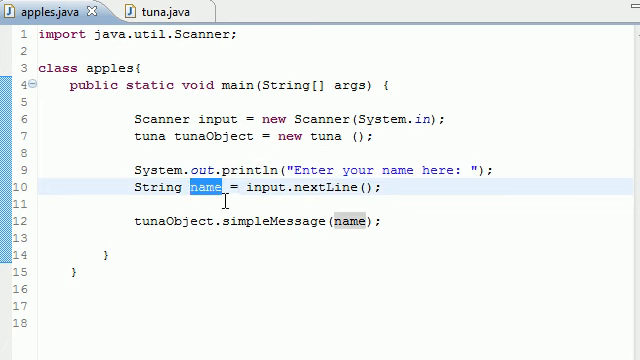
double_click(270, 188)
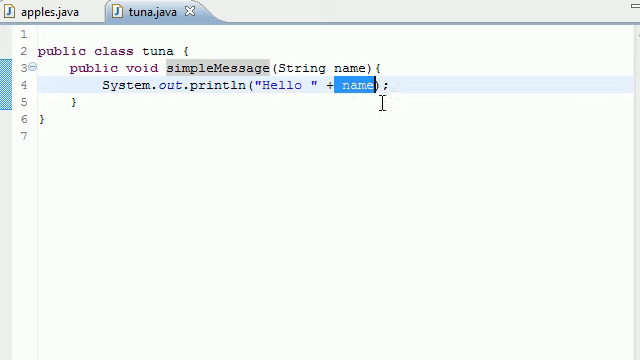
left_click(44, 10)
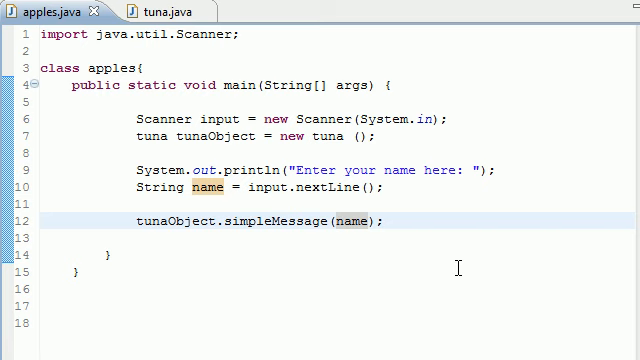
left_click(368, 220)
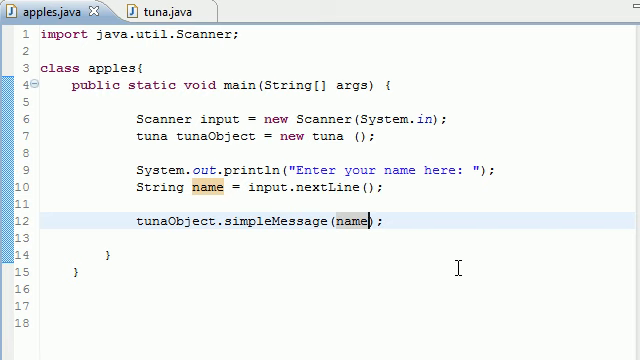